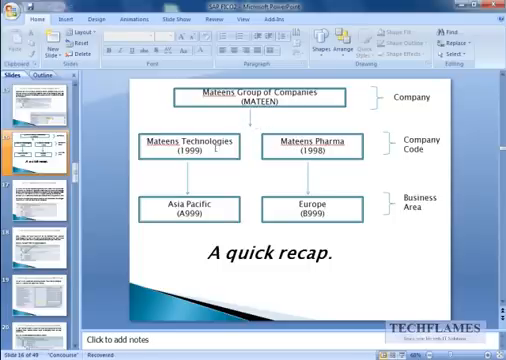
mouse_move(424, 272)
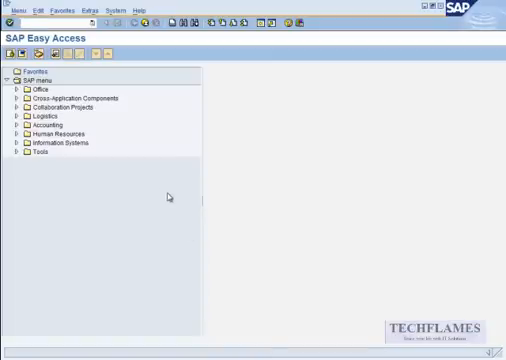
mouse_move(122, 38)
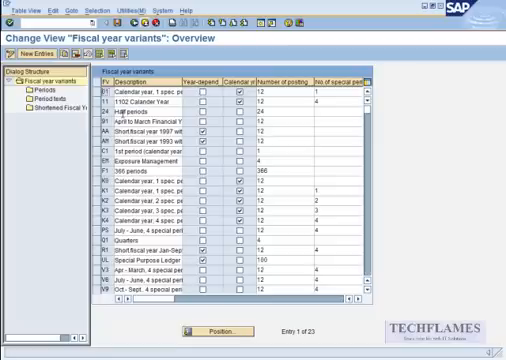
Step: Scroll through the OB29 fiscal year variants list
scroll(down, 3)
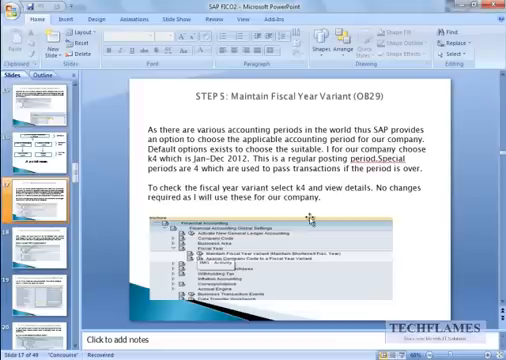
mouse_move(456, 225)
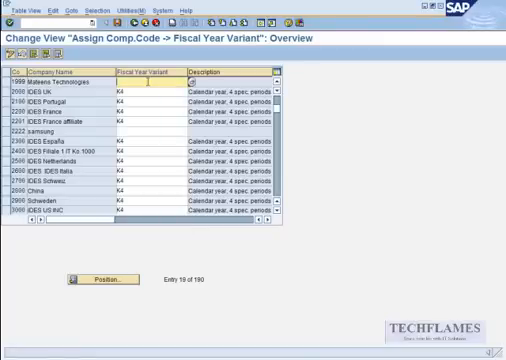
Step: Enter fiscal year variant K4 for company code 1999, replacing K1
text(K1)
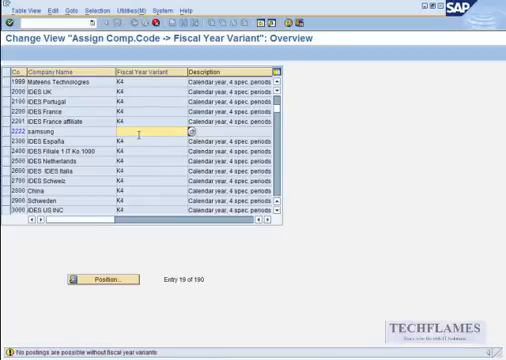
text(K4)
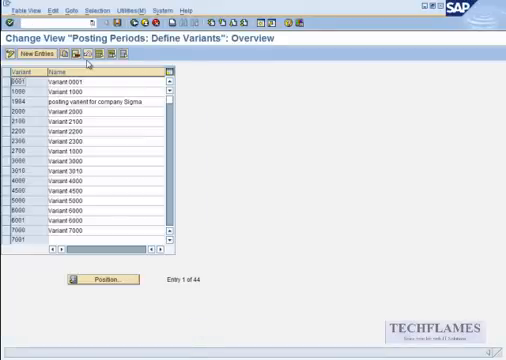
Step: Add posting period variant 1999 described 'Posting Variant for Mateens tech' and save
click(37, 54)
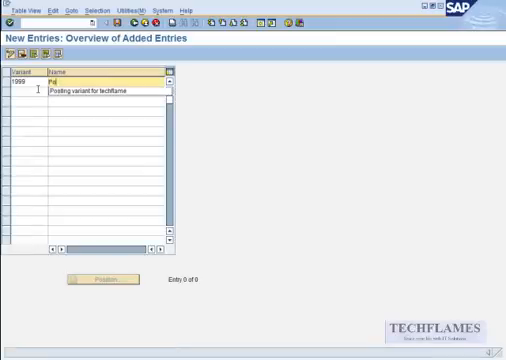
text(Posting Variant for Mateens tech)
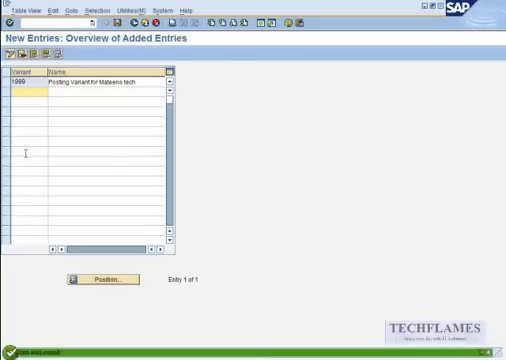
click(141, 24)
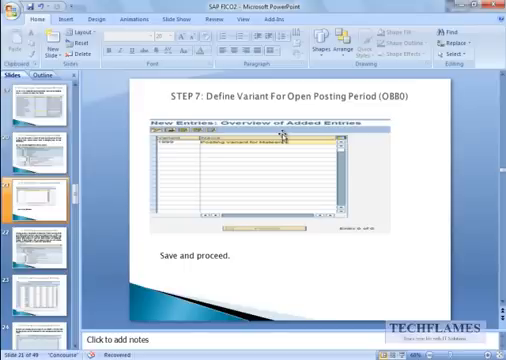
mouse_move(440, 150)
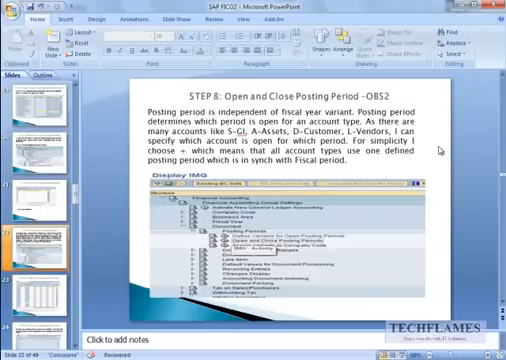
Step: Advance to the Step 8 slide on opening and closing posting periods (OB52)
click(38, 150)
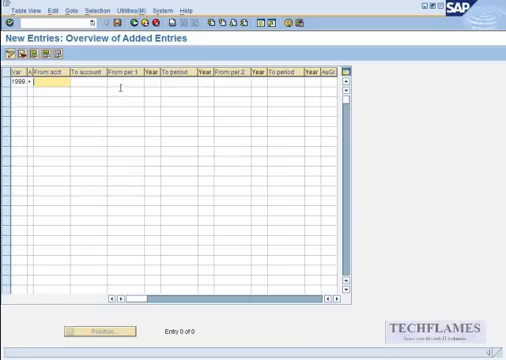
Step: Enter periods 1 to 12 of 2012 and special period 13 of 2012
text(1)
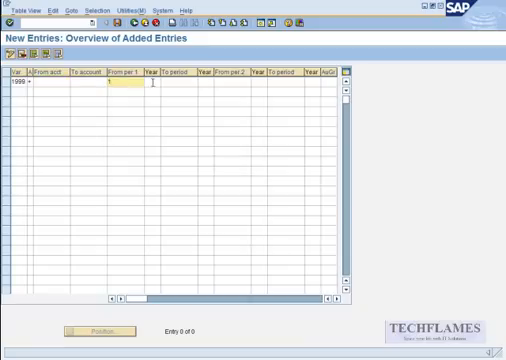
text(2012)
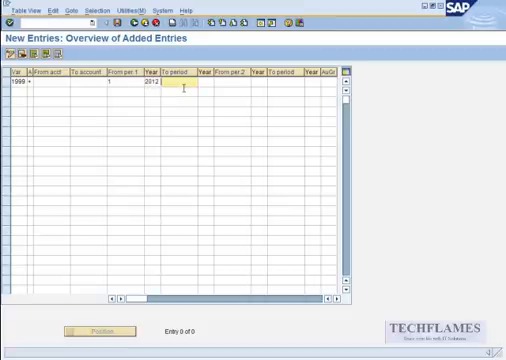
text(12)
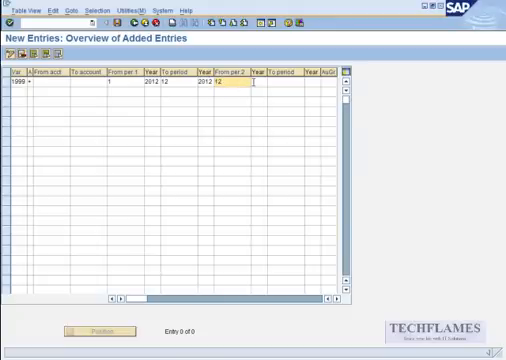
text(131)
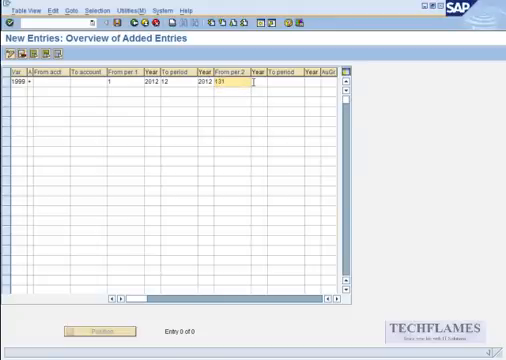
text(2012)
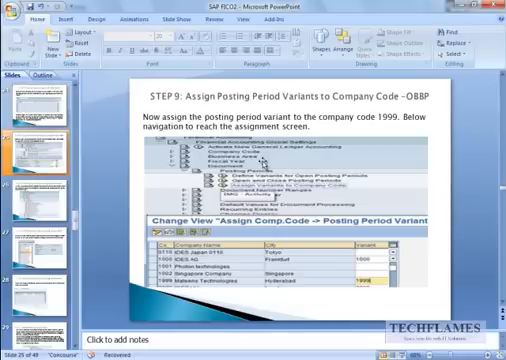
mouse_move(446, 103)
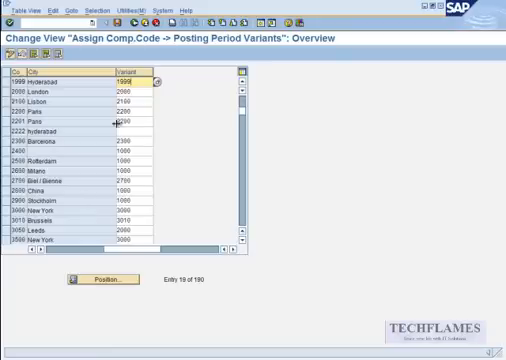
Step: Set Variant 1999 on the company code 1999 row in OBBP and confirm
click(130, 78)
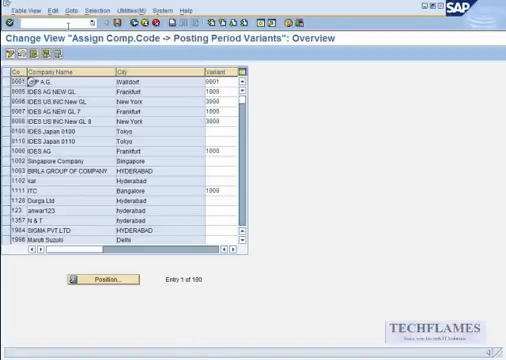
click(110, 281)
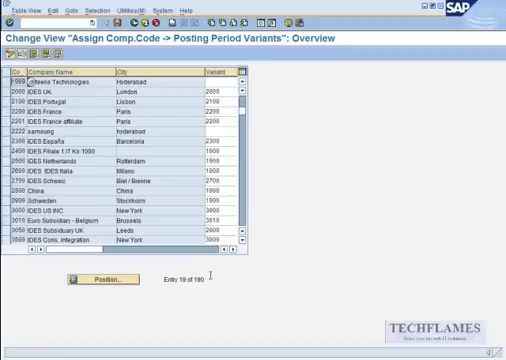
click(215, 79)
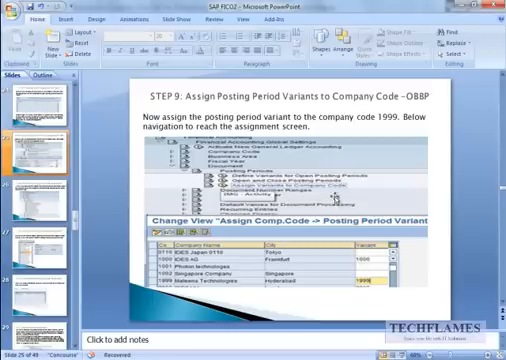
key(Down)
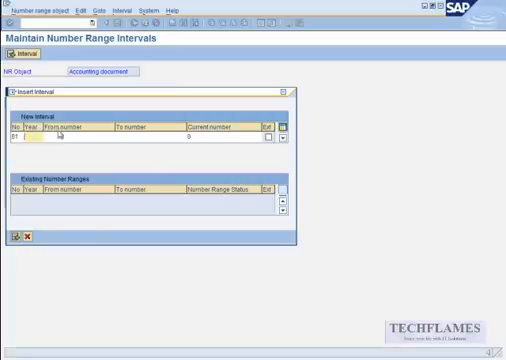
text(2012)
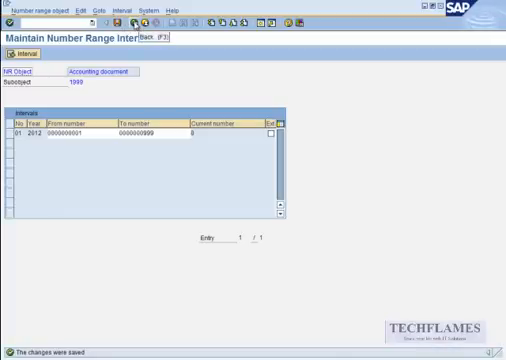
click(10, 42)
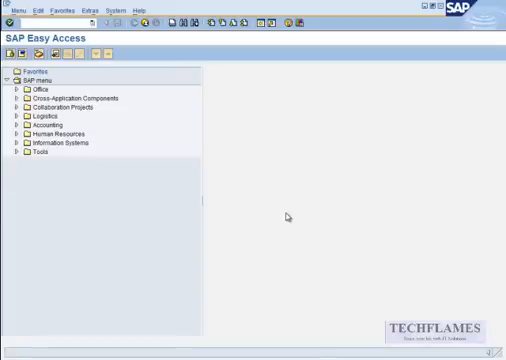
mouse_move(287, 216)
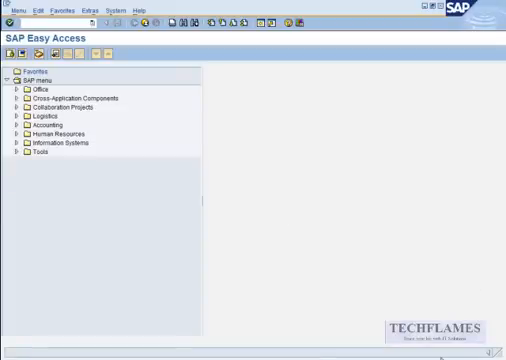